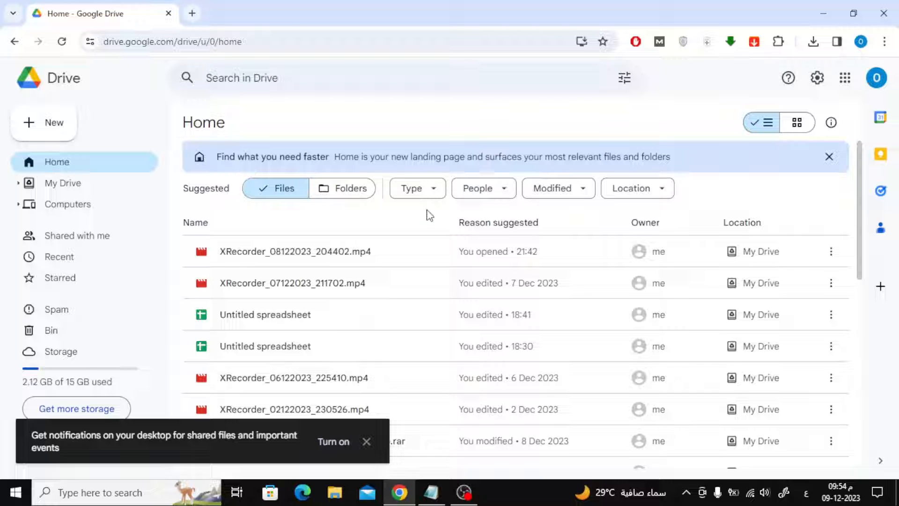
- Open the XRecorder_08122023_204402.mp4 preview and show its More actions menu
double_click(296, 251)
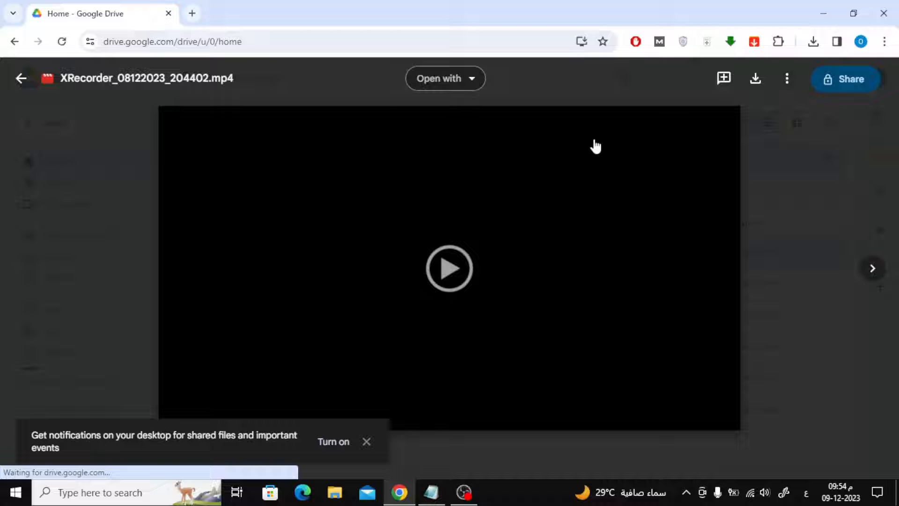
left_click(786, 79)
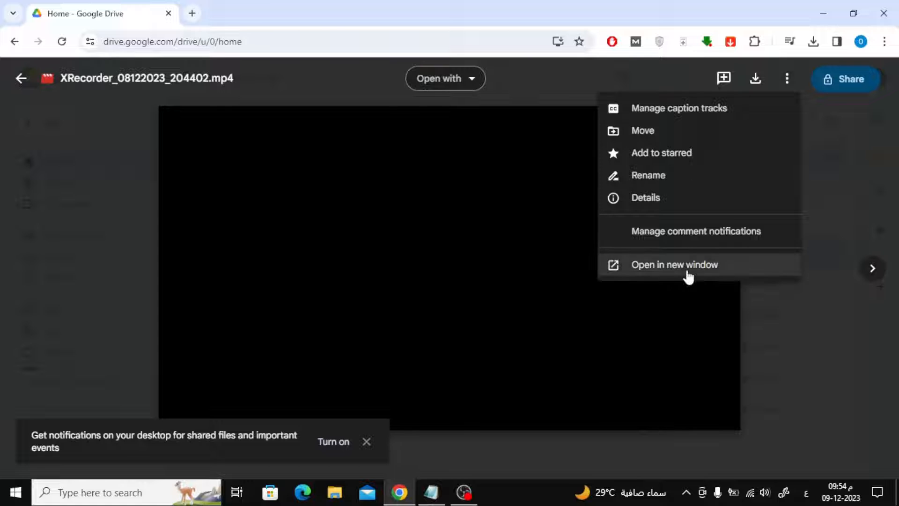
- Choose 'Open in new window' to play the video in its own tab
left_click(675, 264)
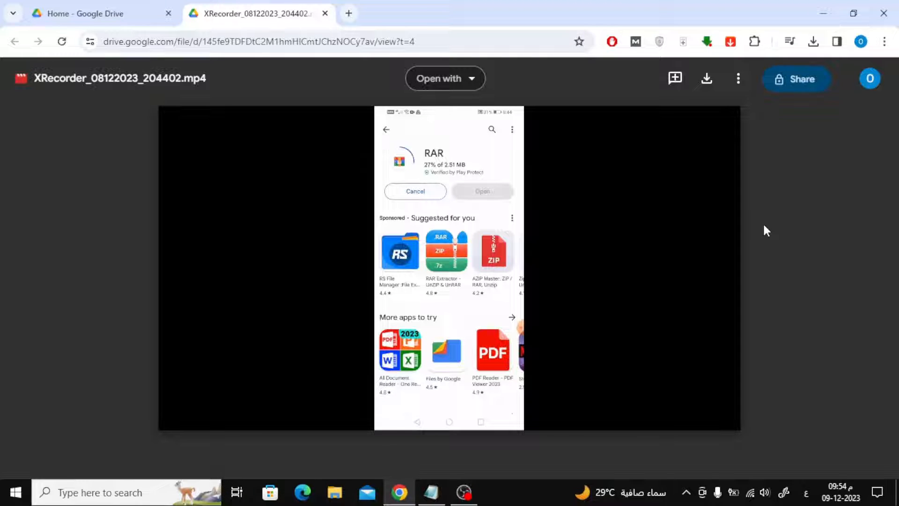
- Open DevTools on the Network panel and let the video play to log requests
key("F12")
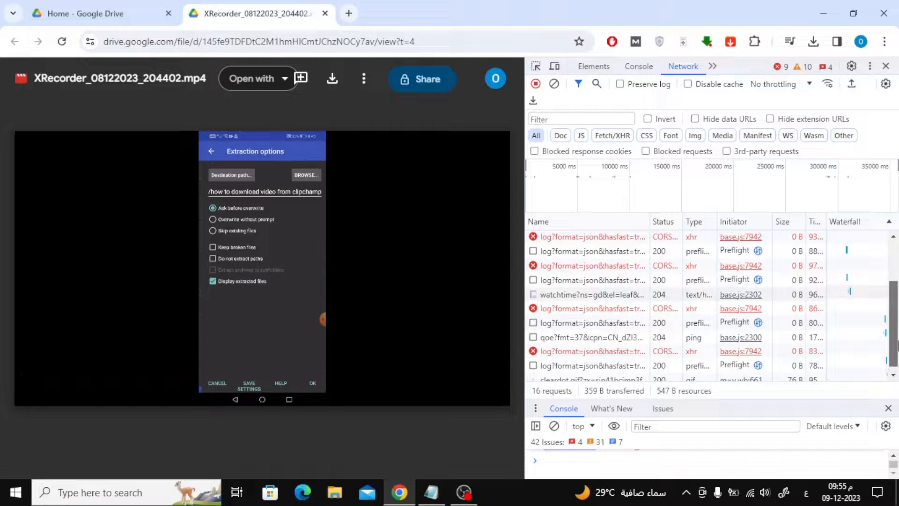
scroll("down", 3)
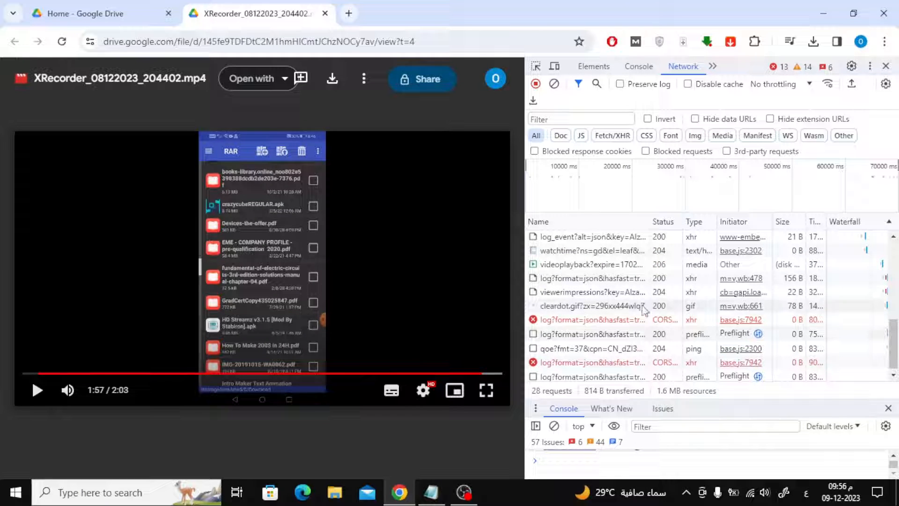
- Open the videoplayback request from the Network list in a new tab
left_click(590, 264)
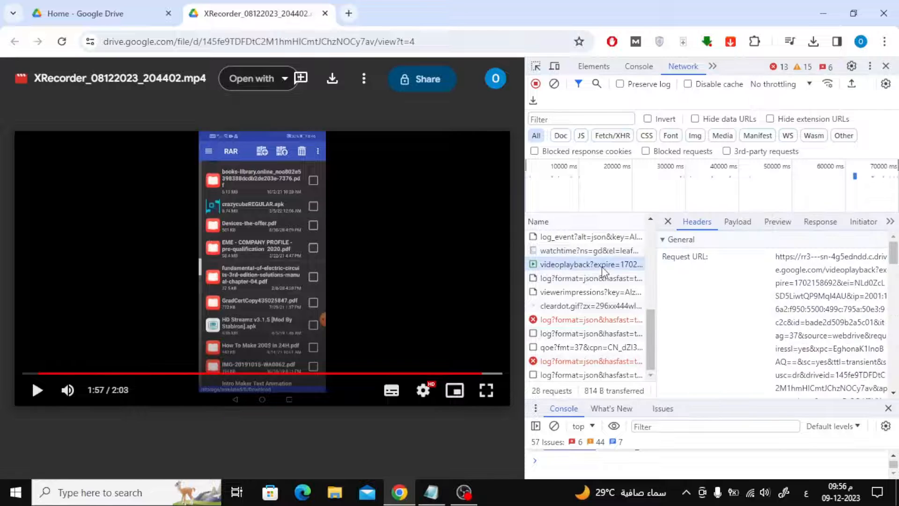
right_click(591, 264)
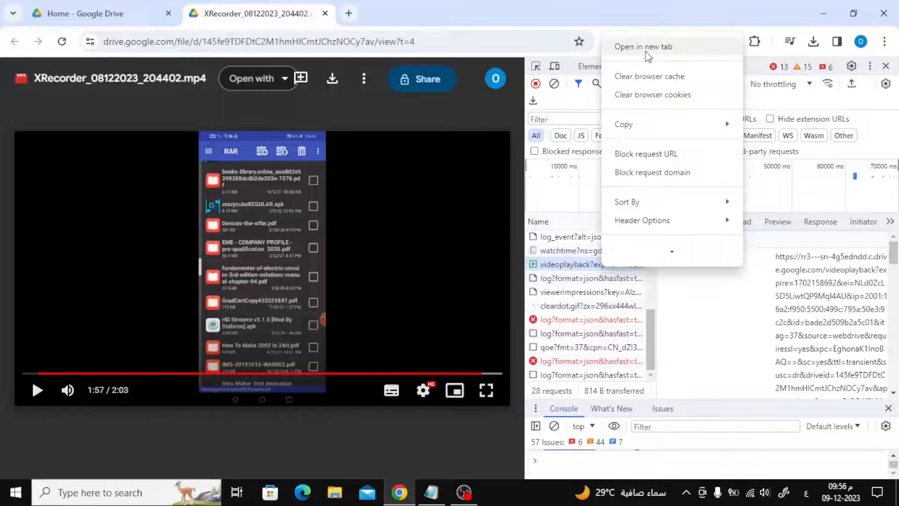
left_click(642, 46)
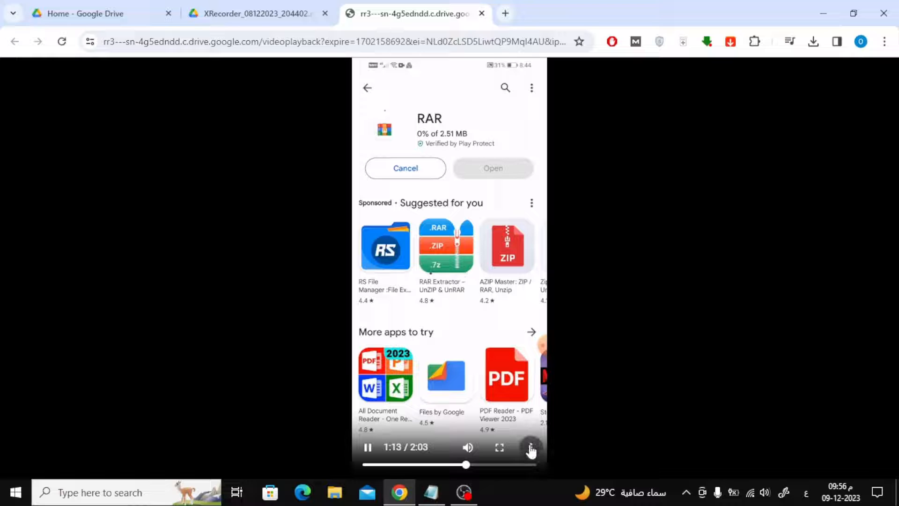
mouse_move(529, 447)
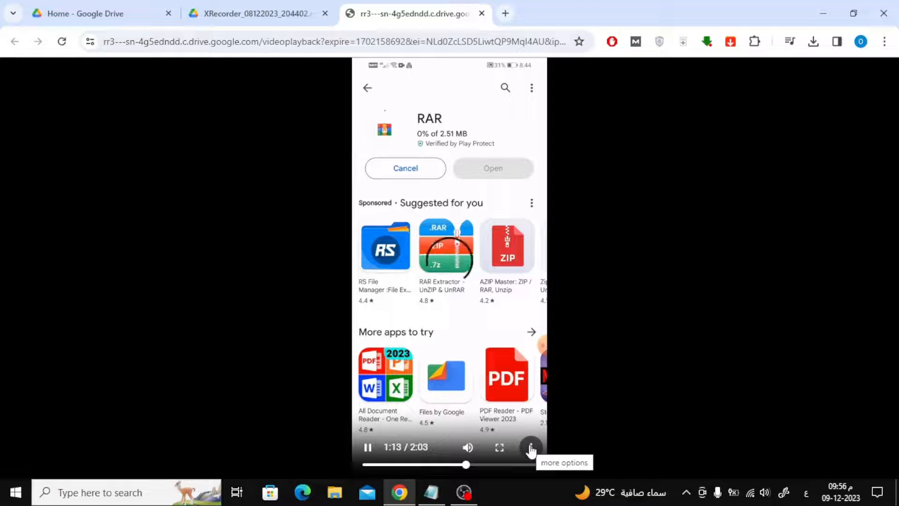
- Show the video player's extra options, including Download
left_click(529, 447)
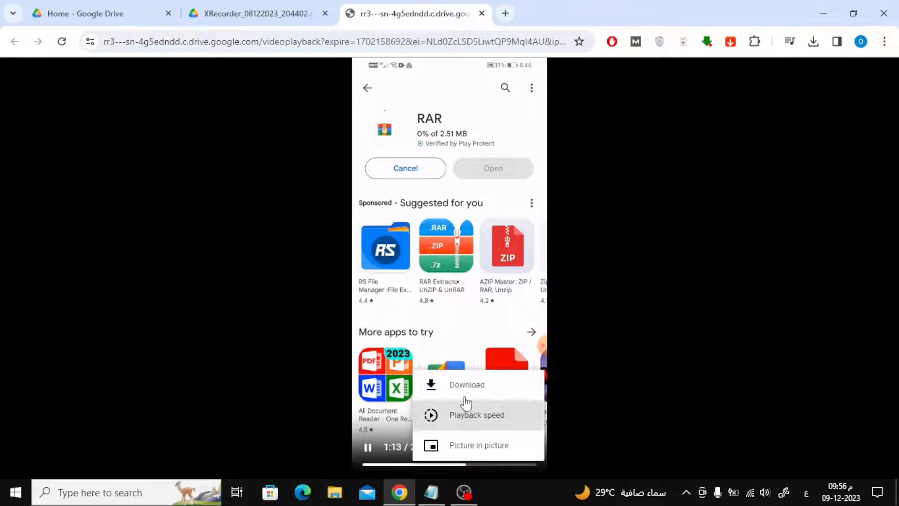